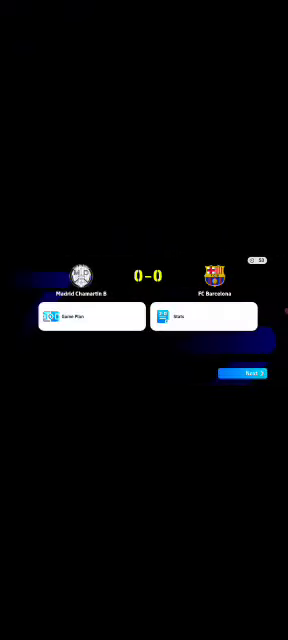
Continue from the FC Barcelona match preview to the team formation and lineup
click(92, 320)
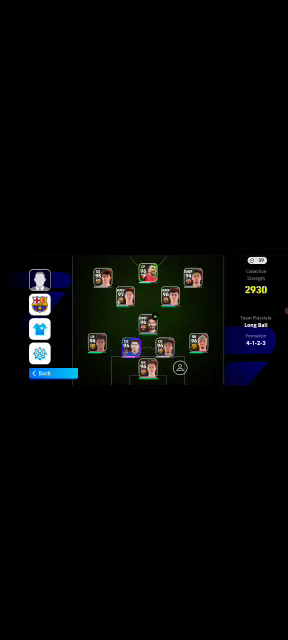
click(124, 350)
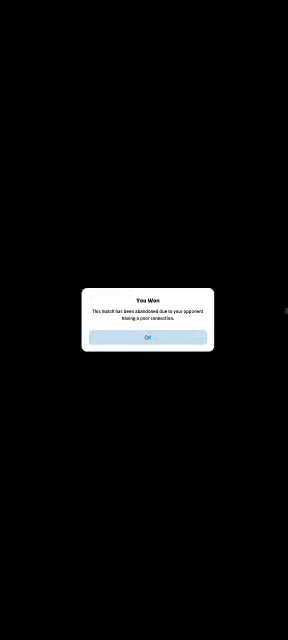
Acknowledge the win and inbox notices, then claim the Match Pass reward from the inbox
click(144, 336)
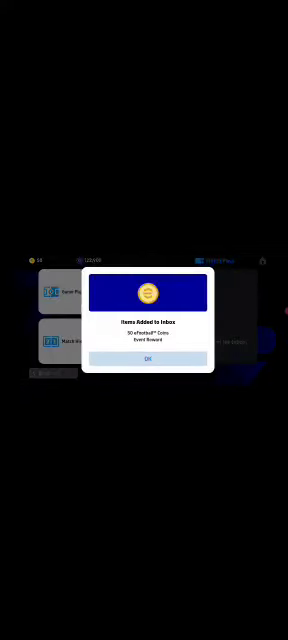
click(144, 358)
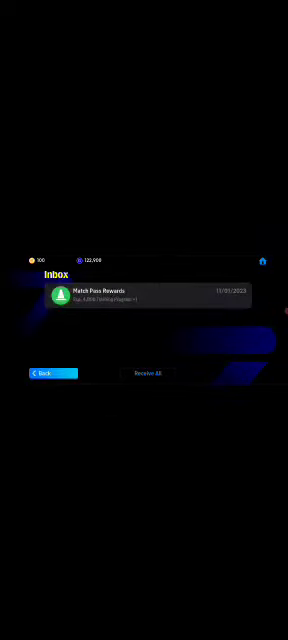
click(148, 372)
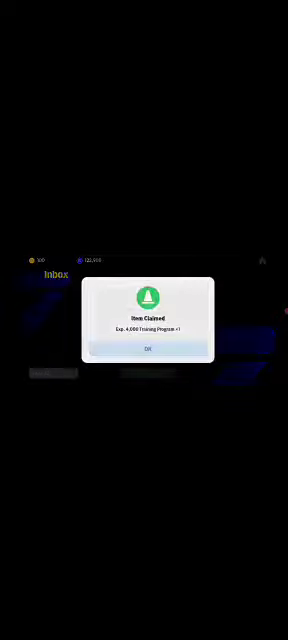
click(144, 350)
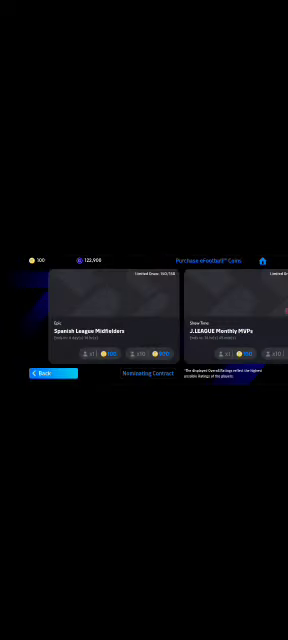
Scroll the events listing to reach the player pack and begin opening it
scroll(left, 3)
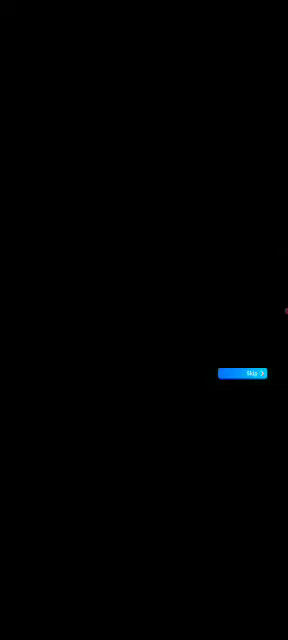
Reveal the new player from the pack, dismiss the results and return to the home screen
click(244, 372)
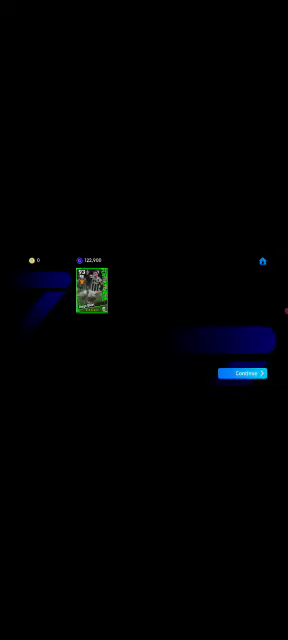
click(244, 372)
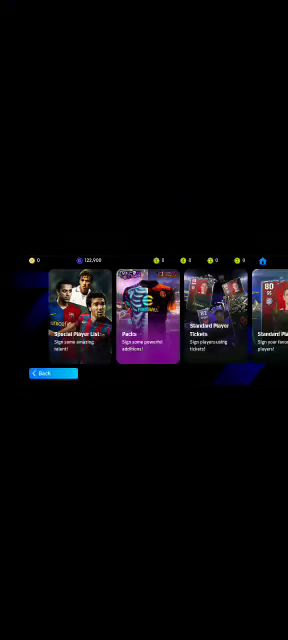
click(52, 372)
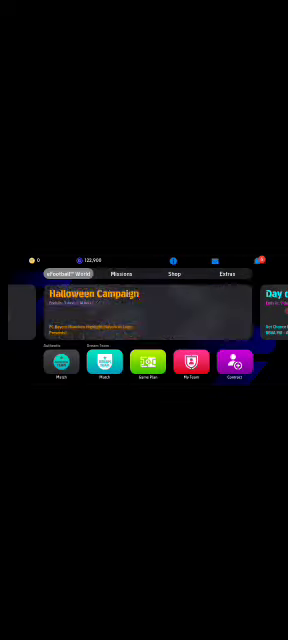